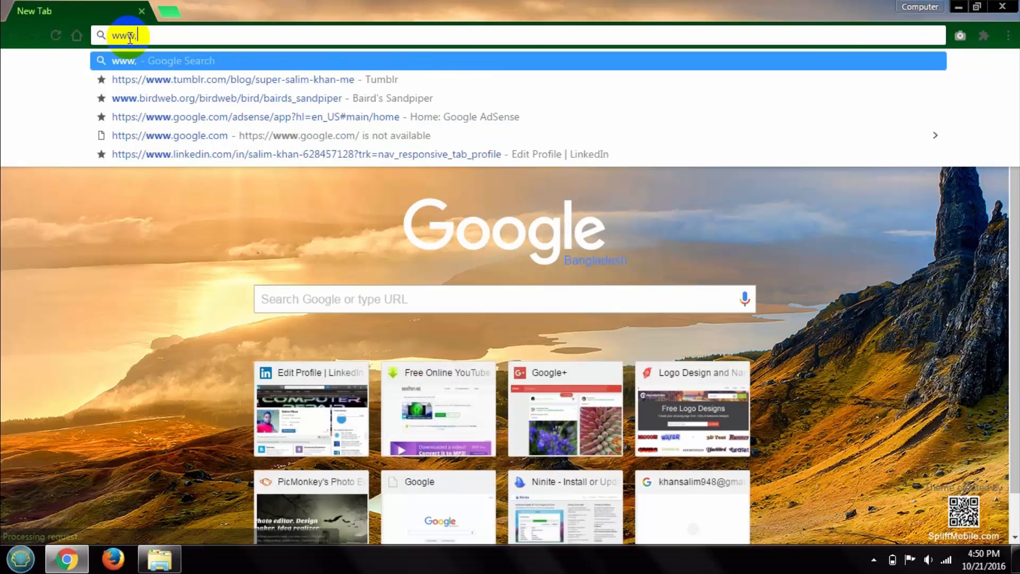
Load the iPadian website in Chrome via the address bar, landing on xpadian.com.
{"action": "type", "text": "google.com"}
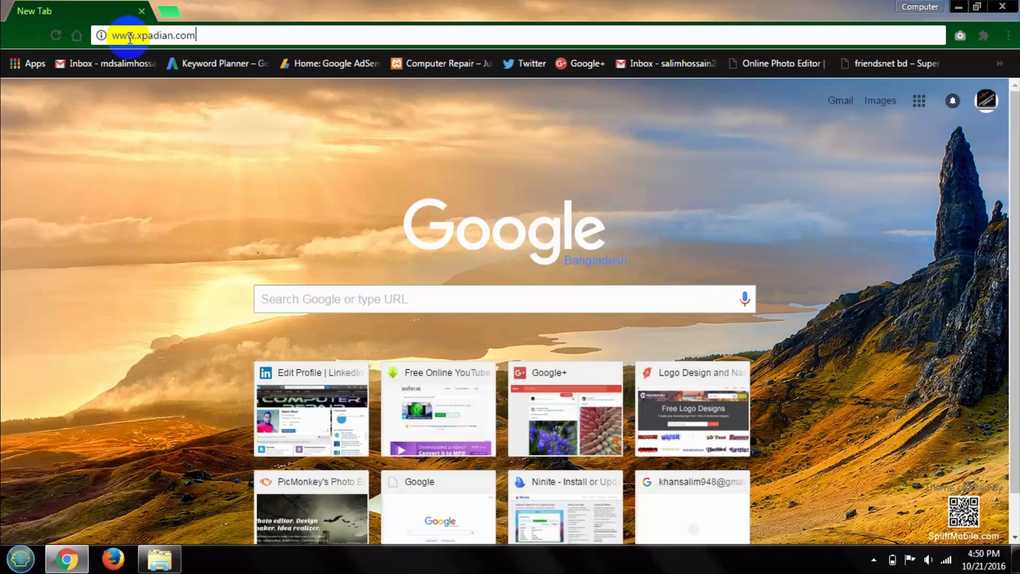
{"action": "key", "text": "Return"}
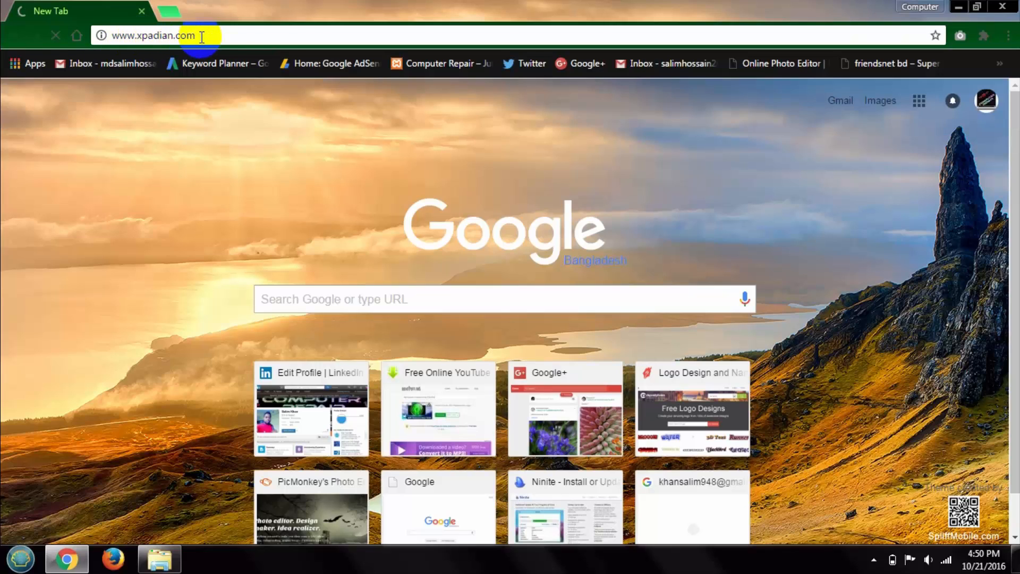
{"action": "key", "text": "Return"}
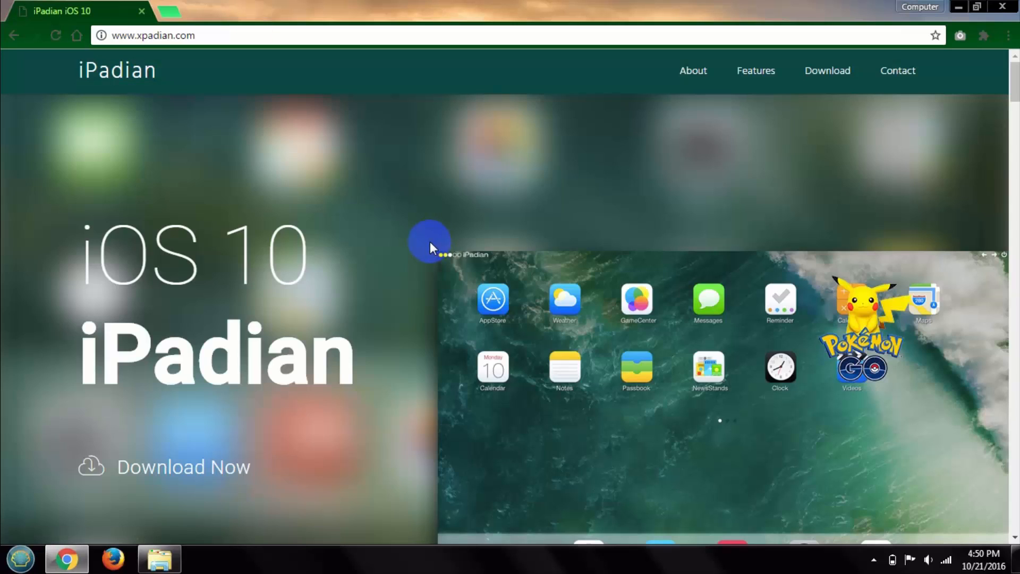
{"action": "mouse_move", "coordinate": [417, 283]}
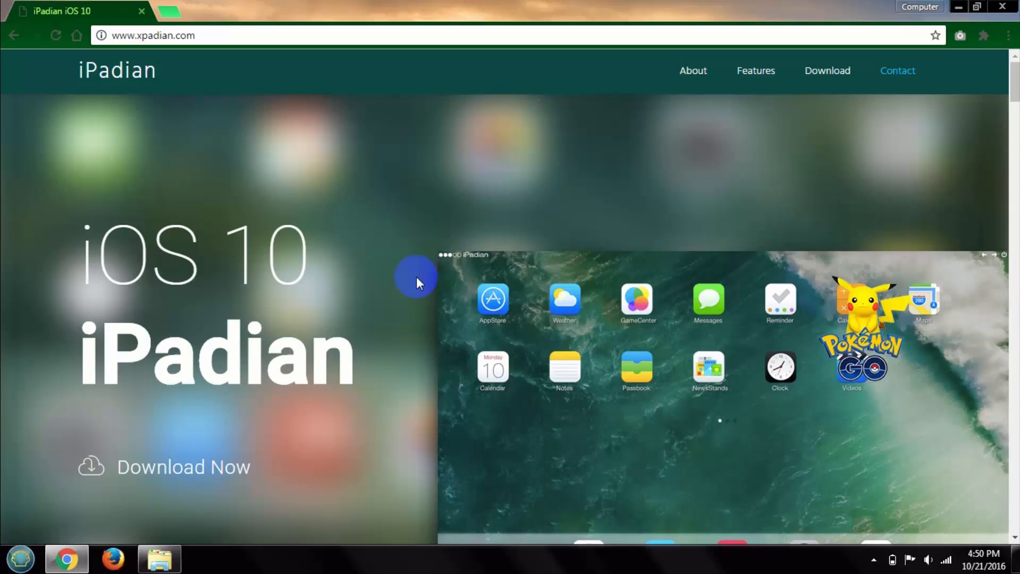
Scroll past Features to the 'Choose your plan' section with the free iPadian Download Now button.
{"action": "scroll", "scroll_direction": "down", "scroll_amount": 3}
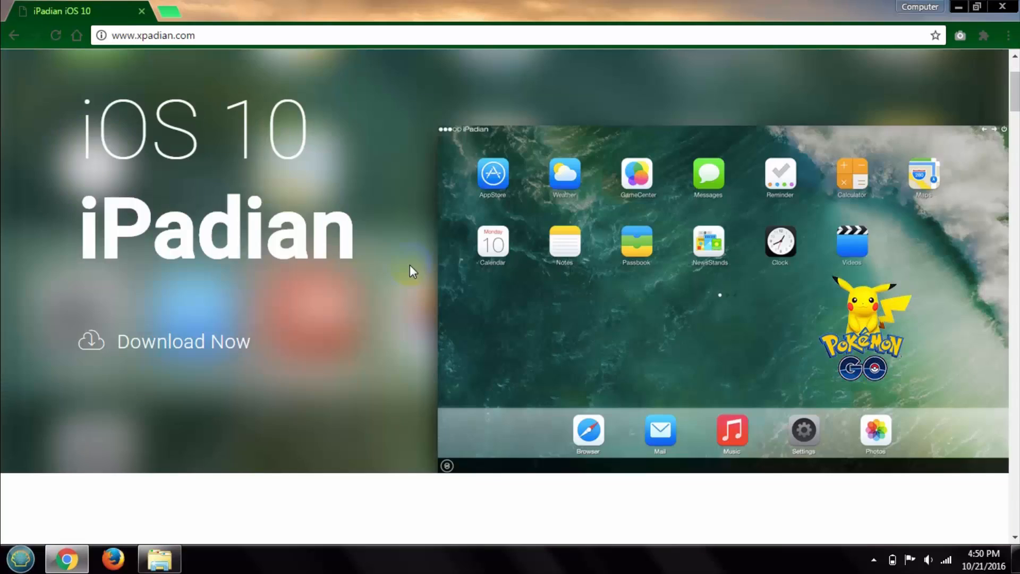
{"action": "scroll", "scroll_direction": "down", "scroll_amount": 3}
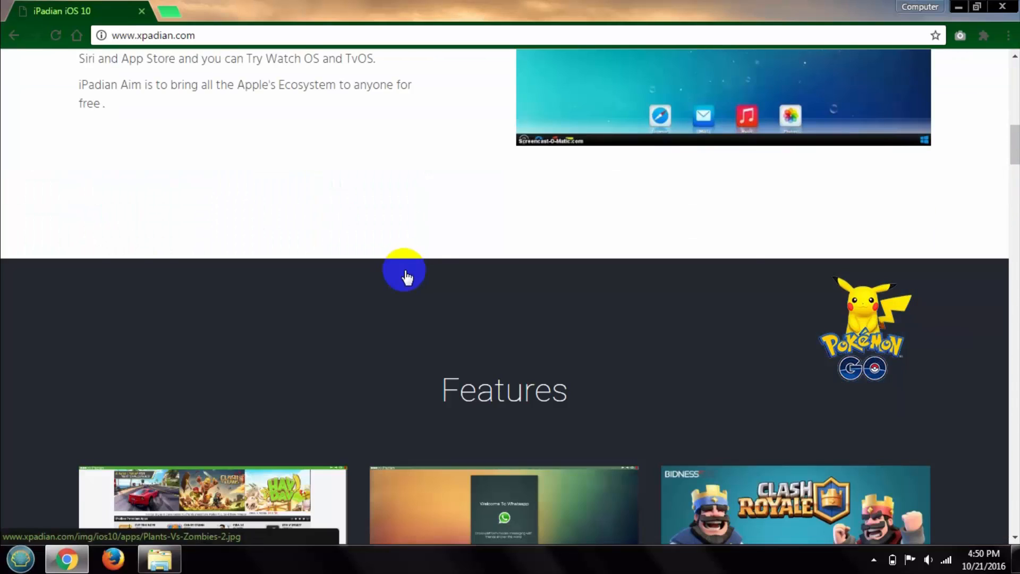
{"action": "scroll", "scroll_direction": "down", "scroll_amount": 3}
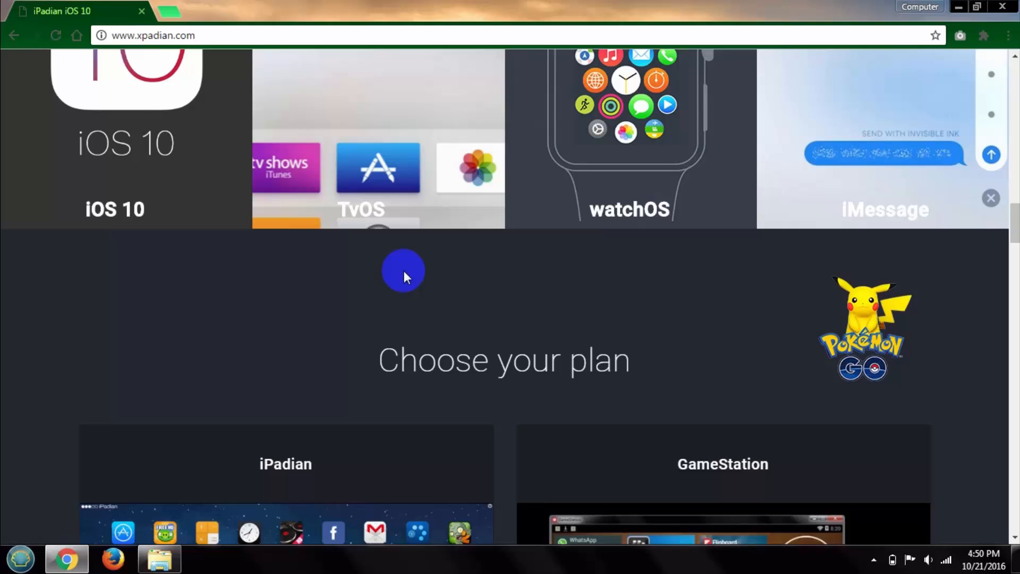
{"action": "scroll", "scroll_direction": "down", "scroll_amount": 3}
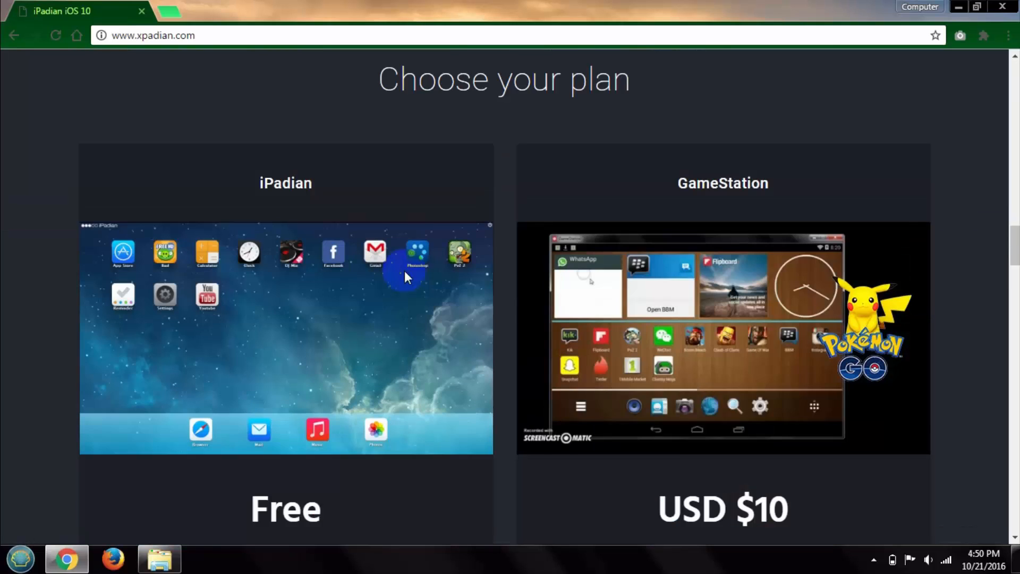
{"action": "scroll", "scroll_direction": "down", "scroll_amount": 3}
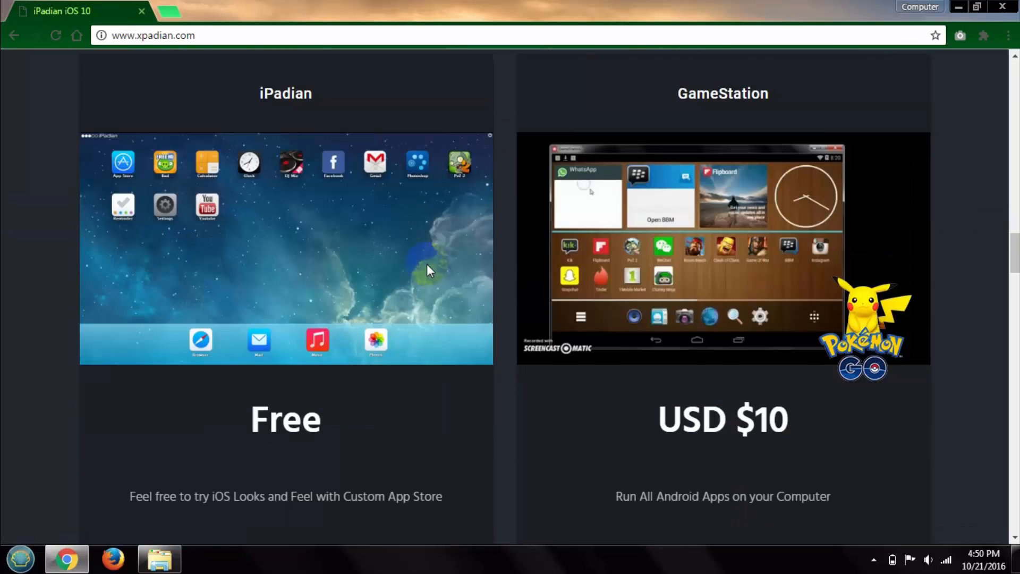
{"action": "mouse_move", "coordinate": [422, 273]}
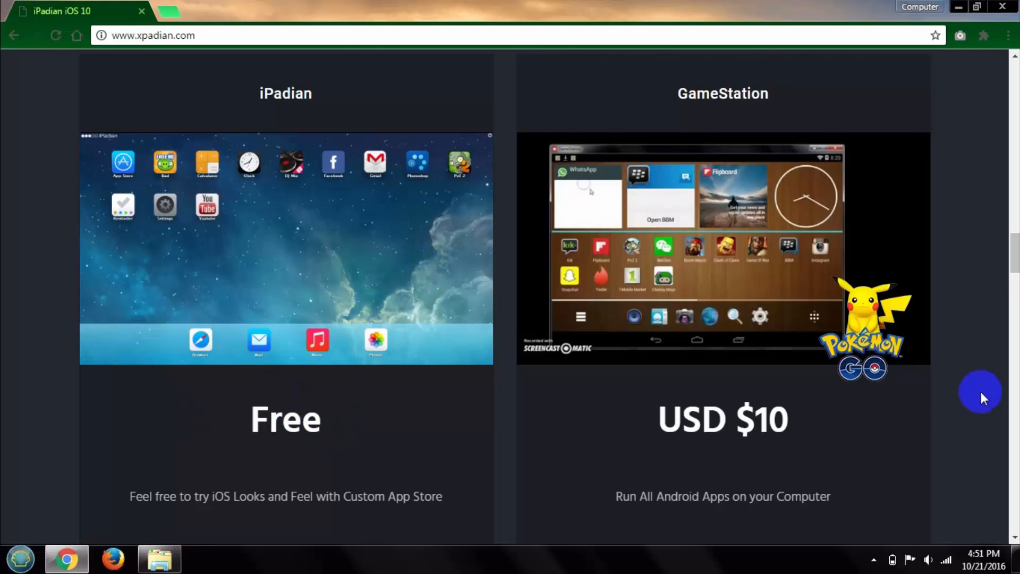
{"action": "mouse_move", "coordinate": [692, 370]}
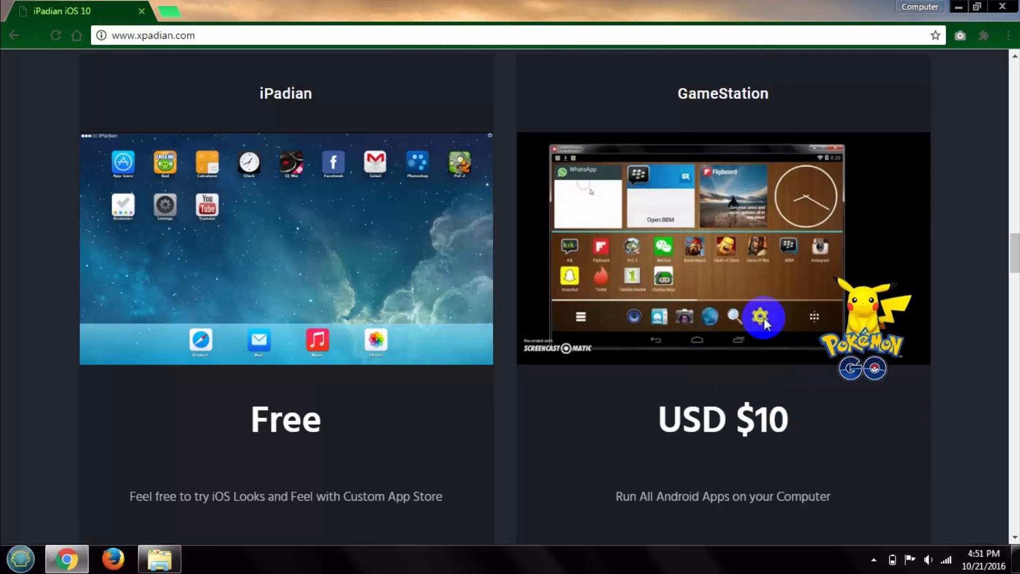
{"action": "scroll", "scroll_direction": "down", "scroll_amount": 3}
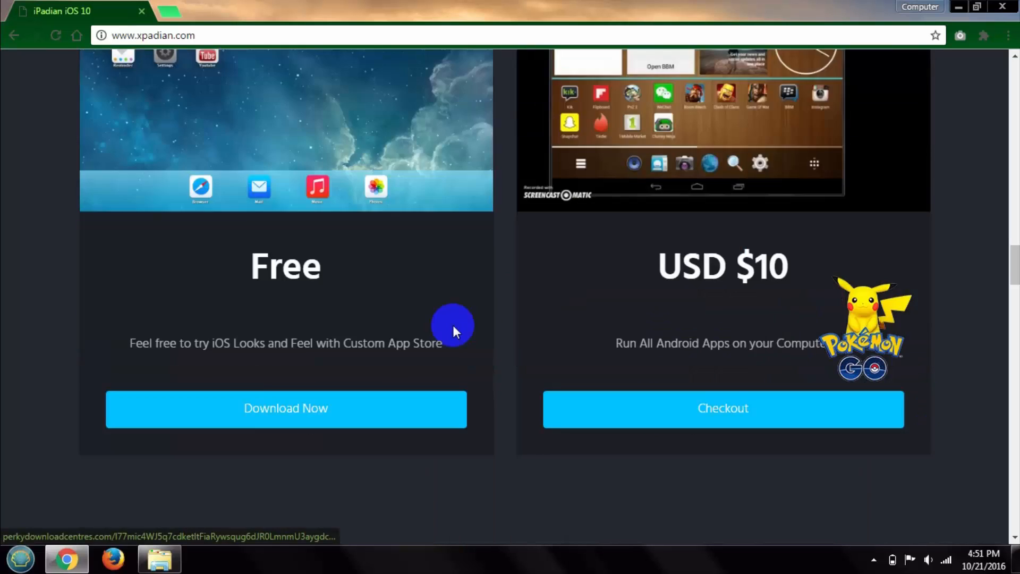
{"action": "scroll", "scroll_direction": "down", "scroll_amount": 3}
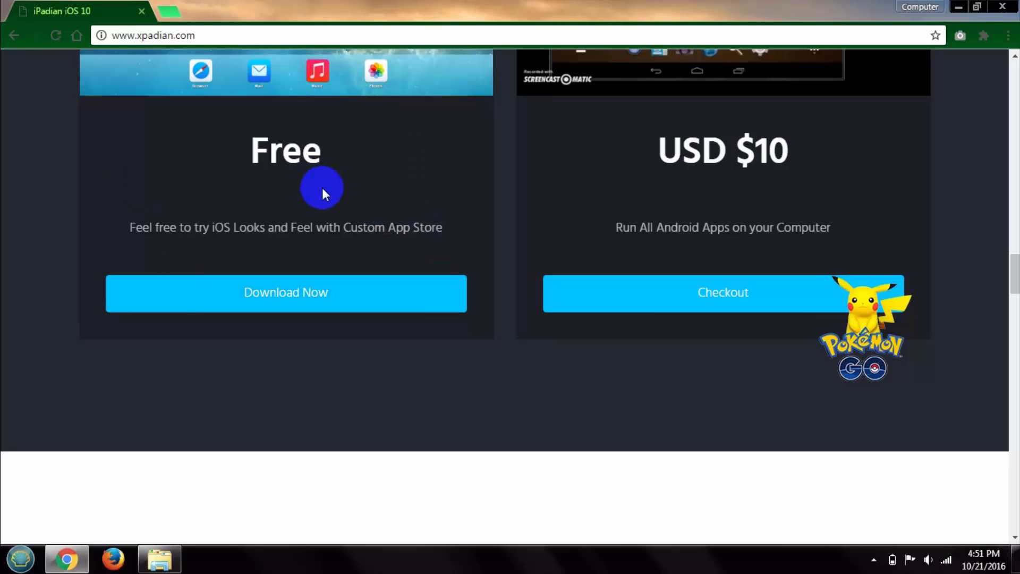
{"action": "mouse_move", "coordinate": [298, 307]}
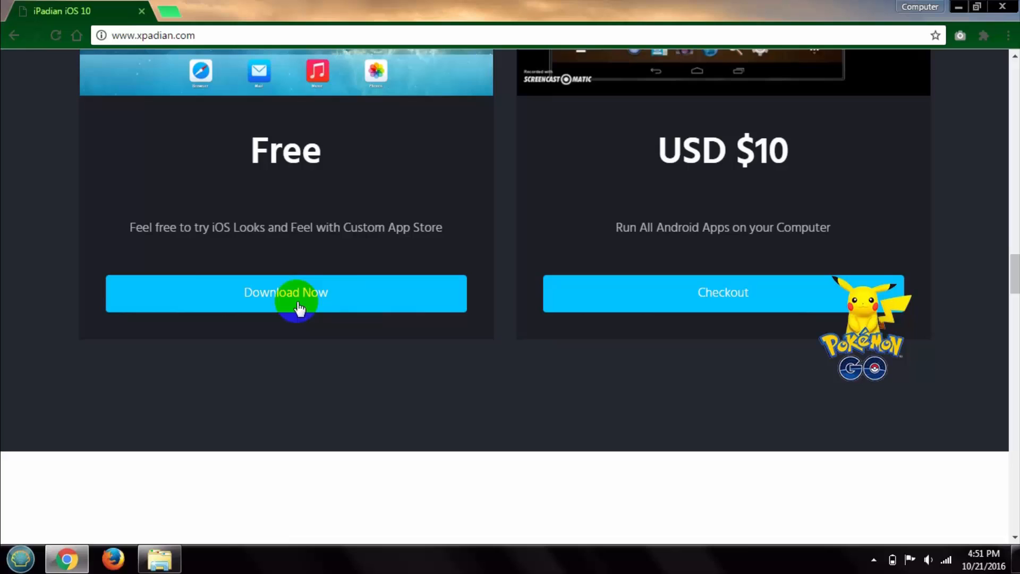
Start the free iPadian download, ipadian.exe, from the Free plan's Download Now button.
{"action": "left_click", "coordinate": [286, 293]}
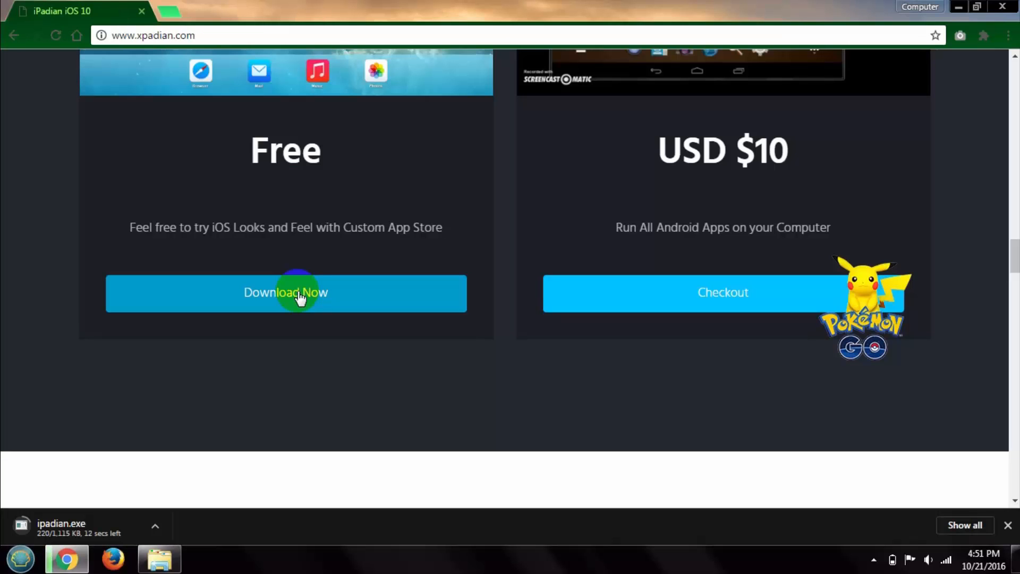
{"action": "mouse_move", "coordinate": [138, 482]}
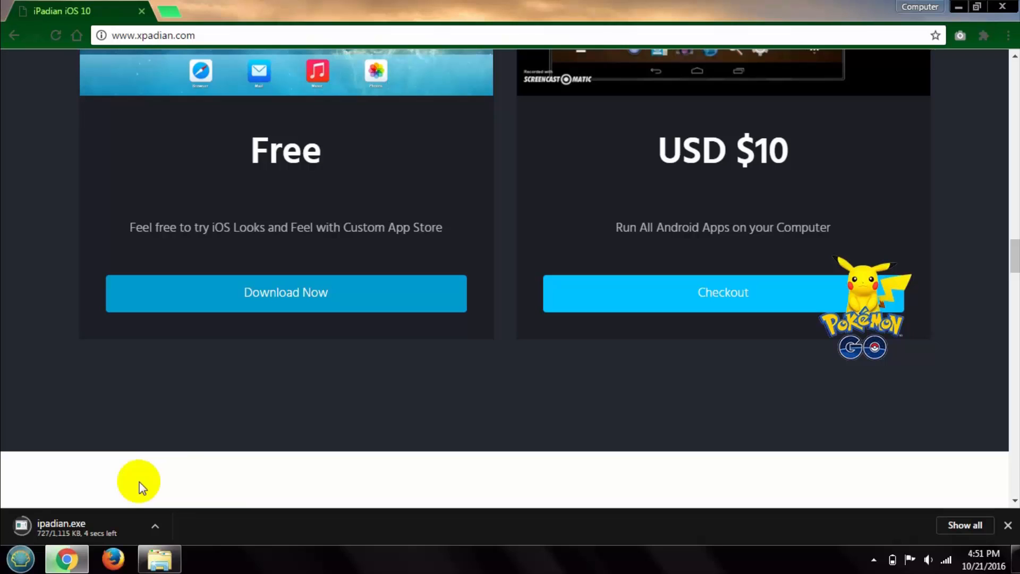
{"action": "mouse_move", "coordinate": [104, 518]}
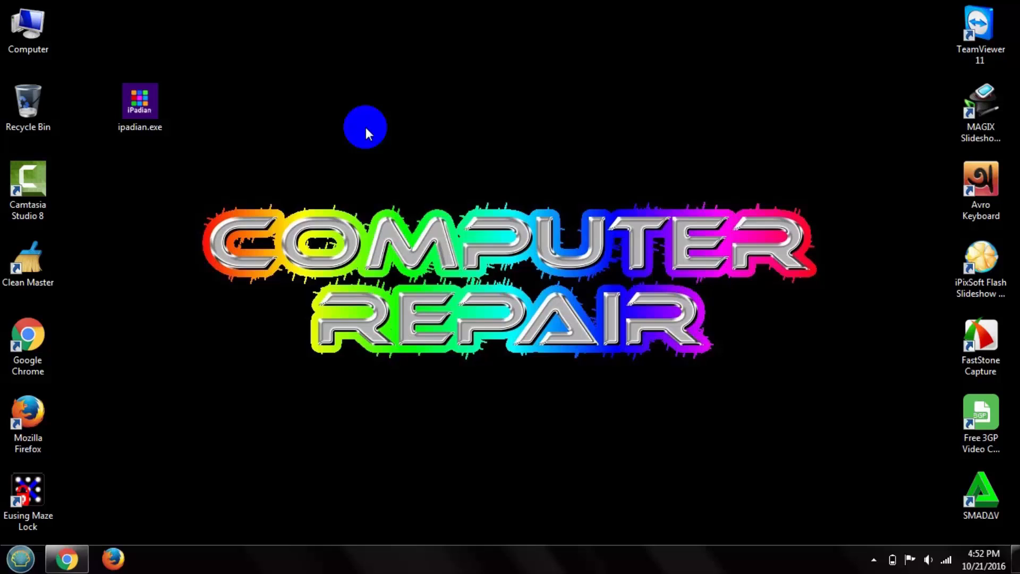
Run ipadian.exe from the desktop and allow it past the Security Warning with Run.
{"action": "left_click", "coordinate": [140, 107]}
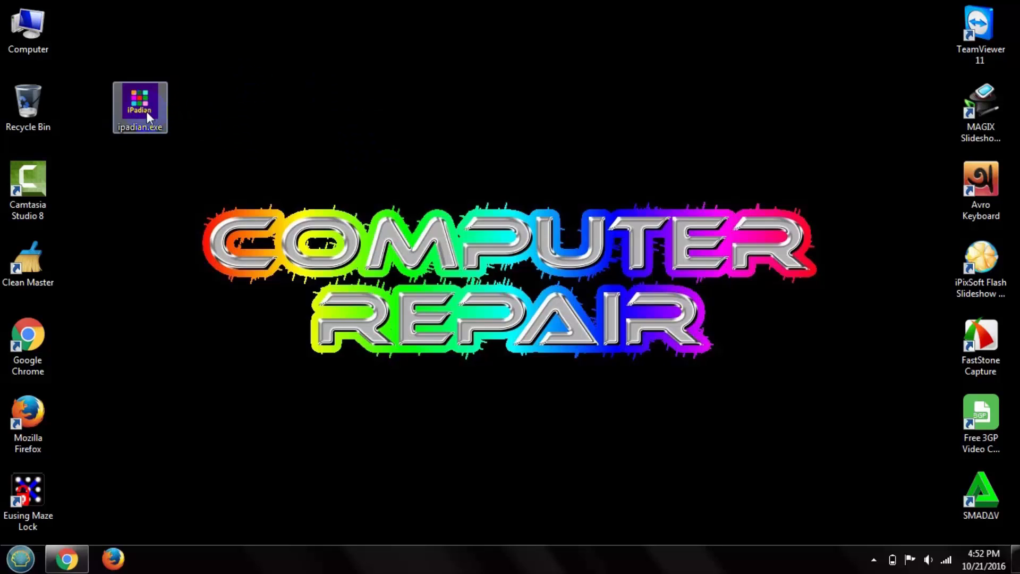
{"action": "mouse_move", "coordinate": [140, 107]}
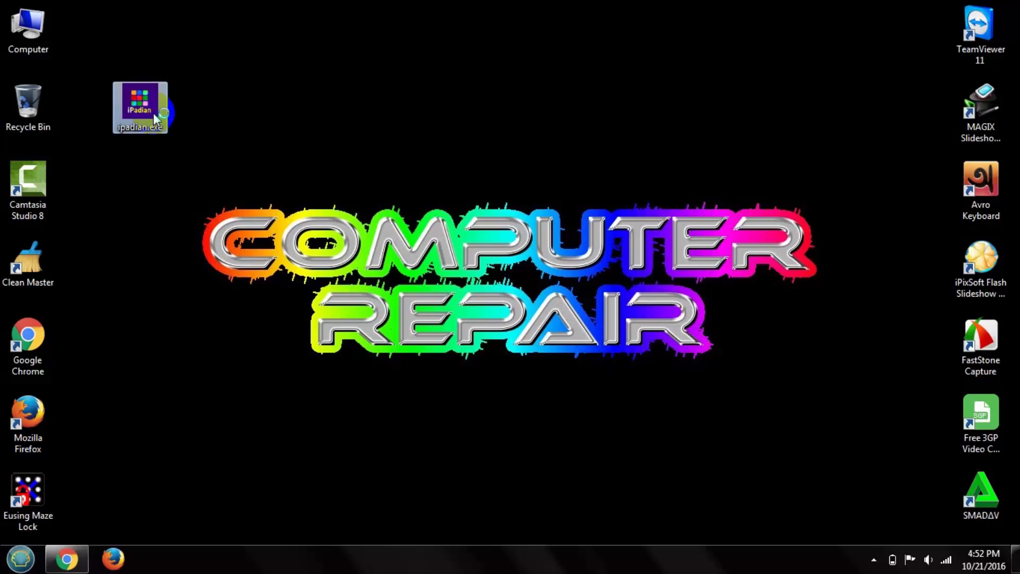
{"action": "double_click", "coordinate": [139, 104]}
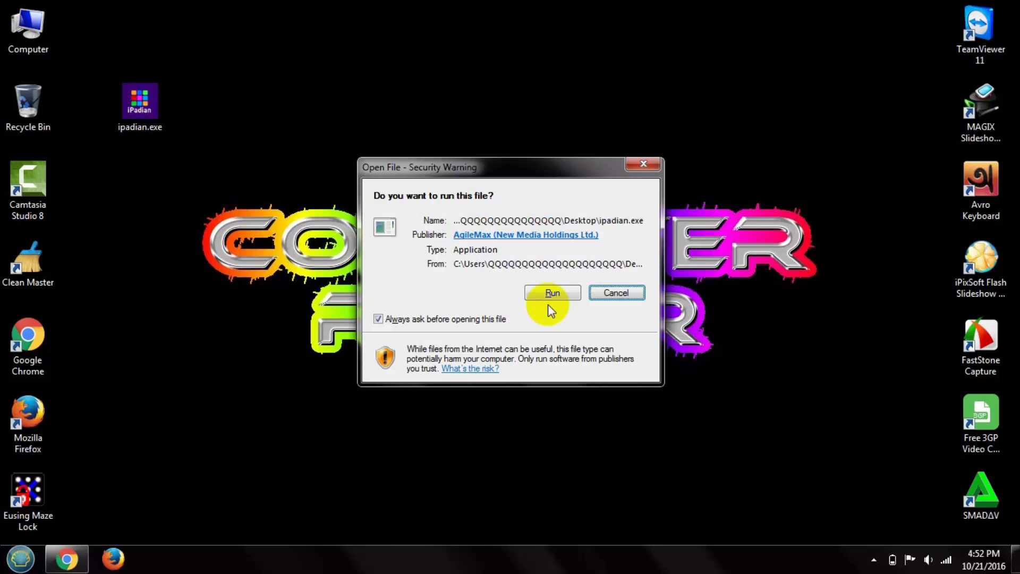
{"action": "left_click", "coordinate": [551, 293]}
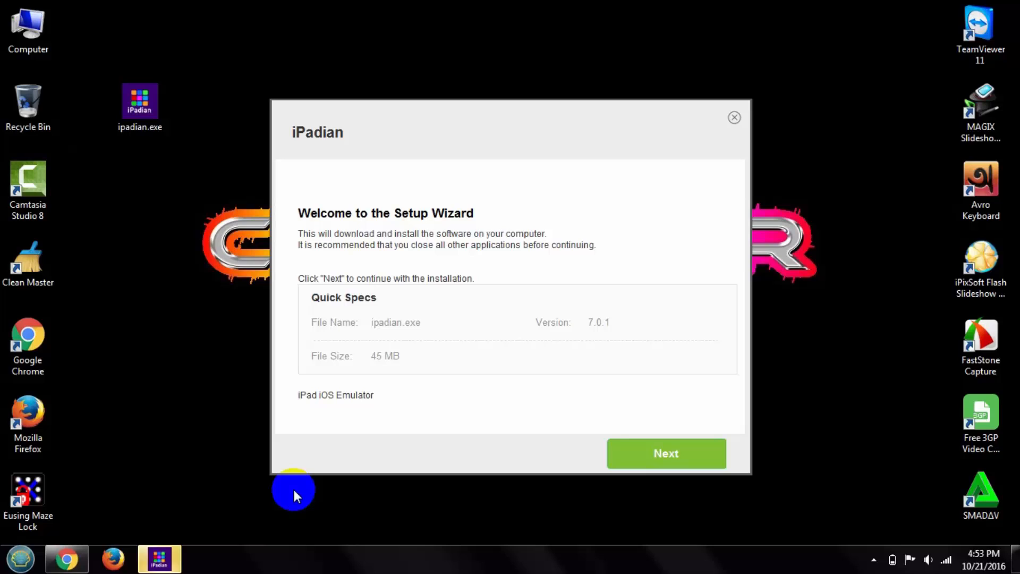
{"action": "mouse_move", "coordinate": [666, 454]}
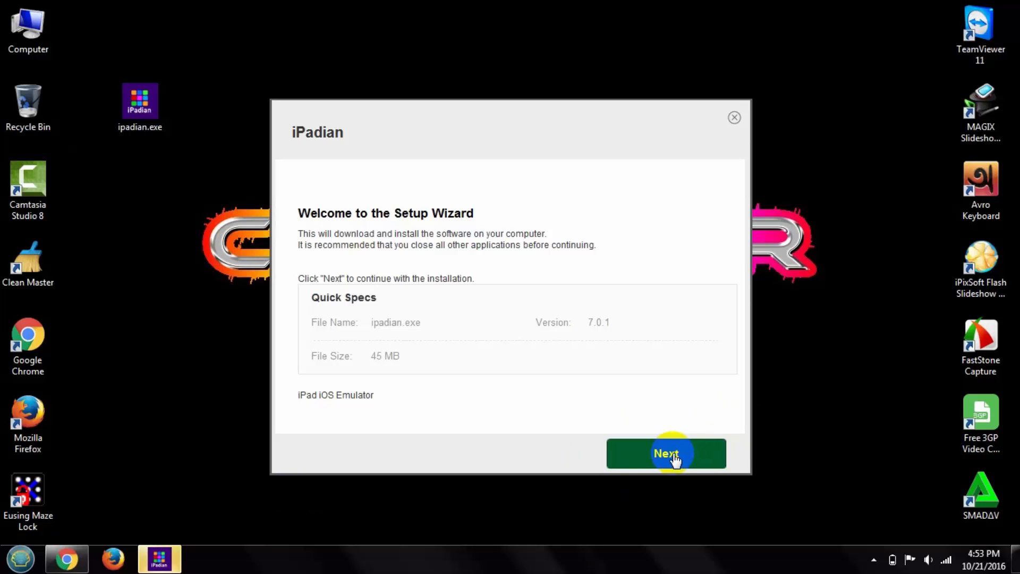
Install iPadian through the wizard to 100%, then Finish and Close it.
{"action": "left_click", "coordinate": [665, 454]}
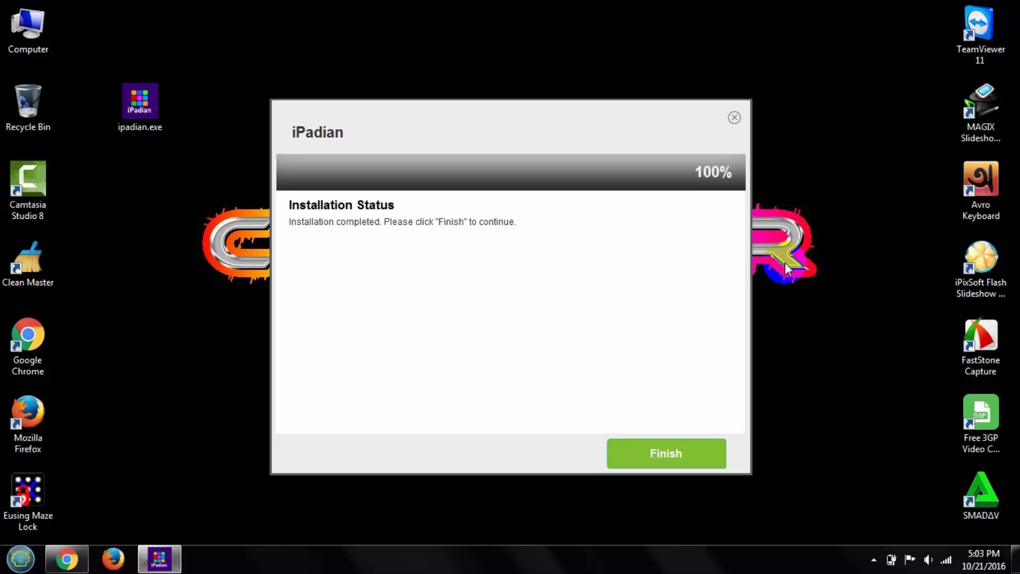
{"action": "mouse_move", "coordinate": [735, 351]}
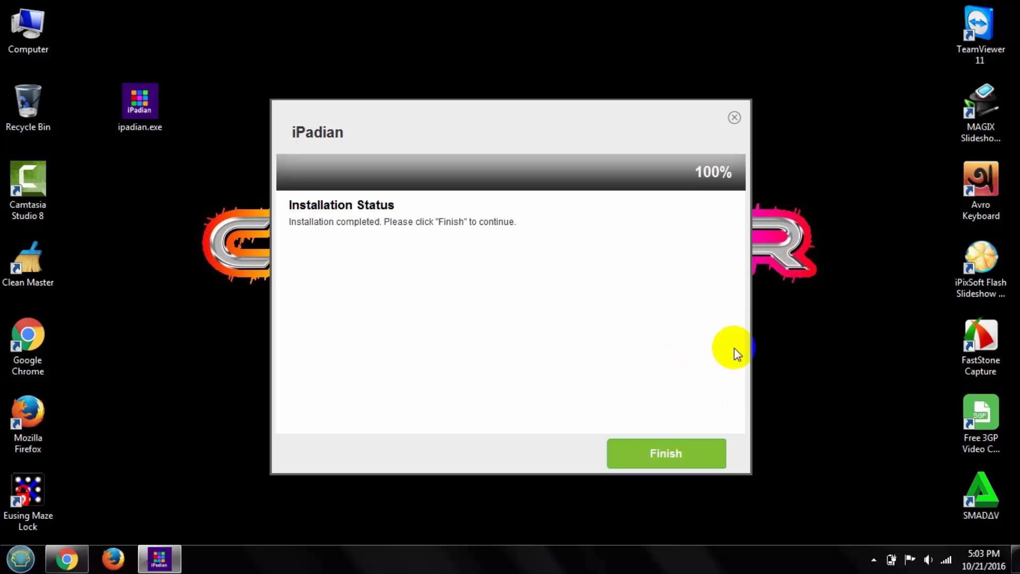
{"action": "left_click", "coordinate": [666, 453]}
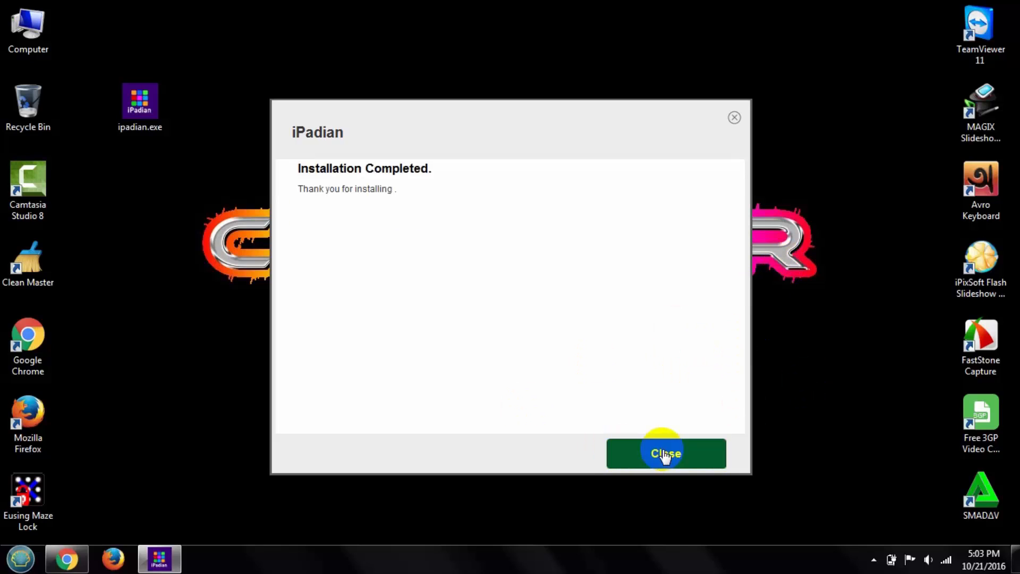
{"action": "mouse_move", "coordinate": [687, 392]}
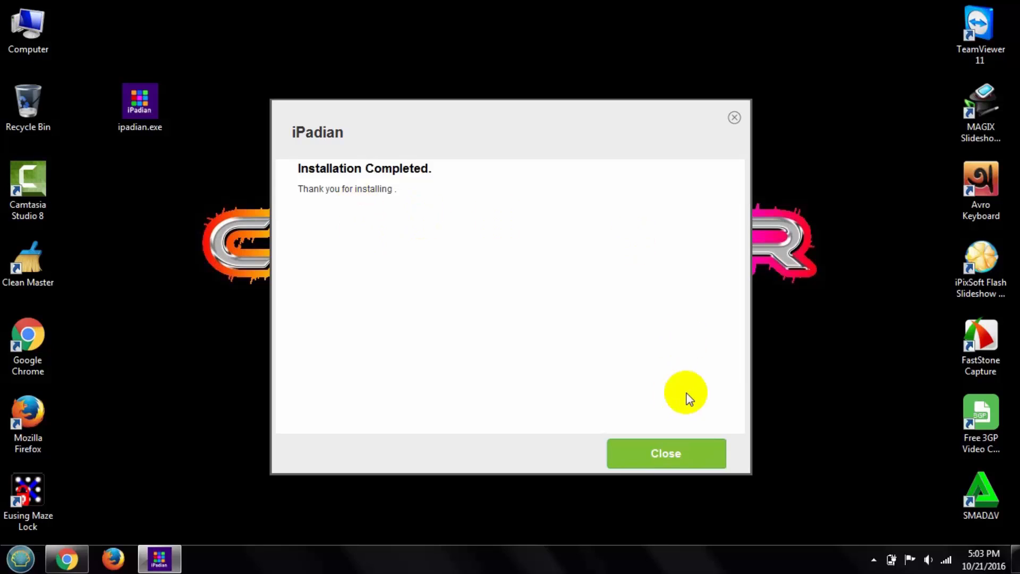
{"action": "left_click", "coordinate": [666, 453]}
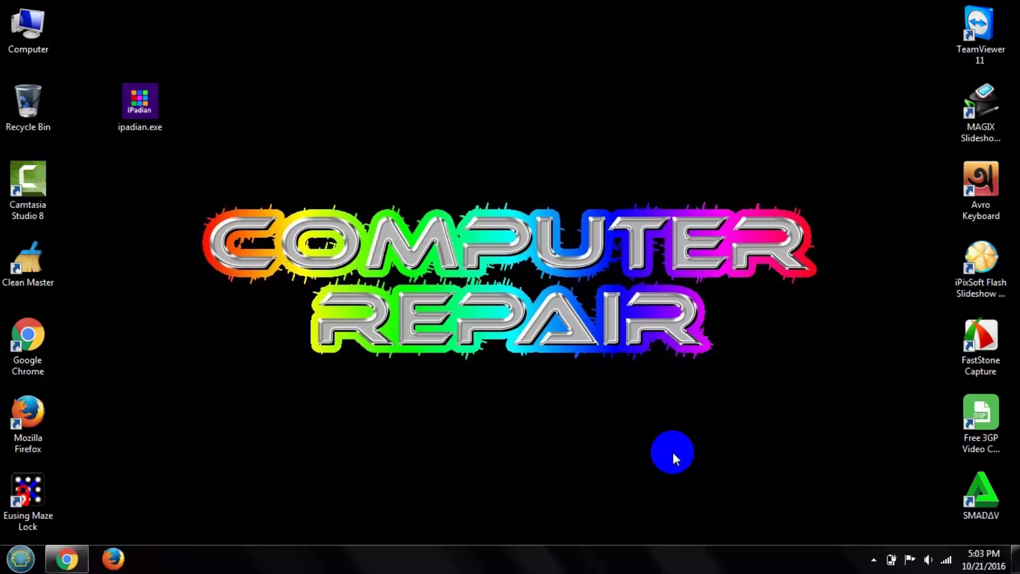
{"action": "mouse_move", "coordinate": [672, 453]}
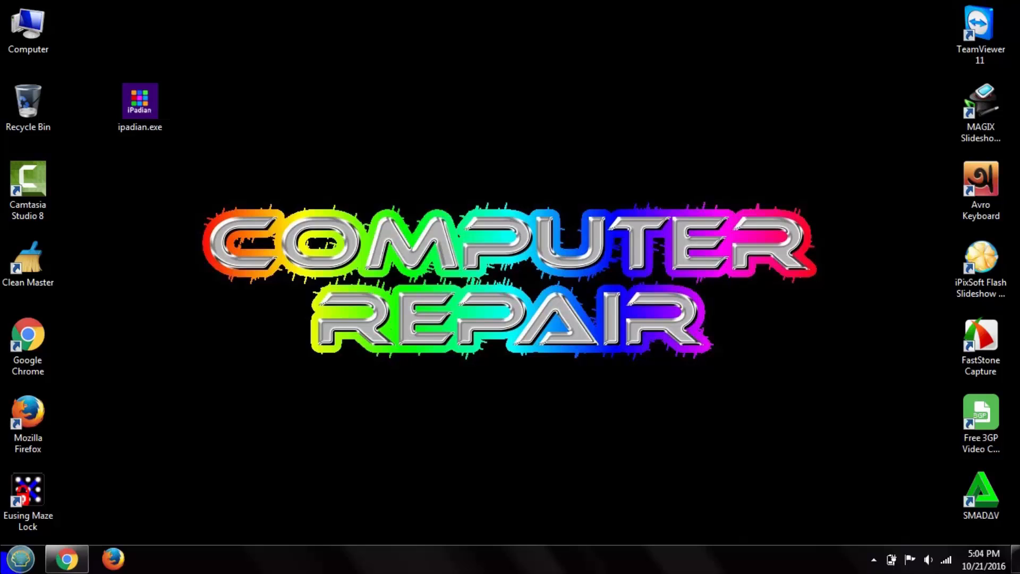
Search the Start menu for 'ipadian' and launch the iPadian 7 result.
{"action": "left_click", "coordinate": [19, 558]}
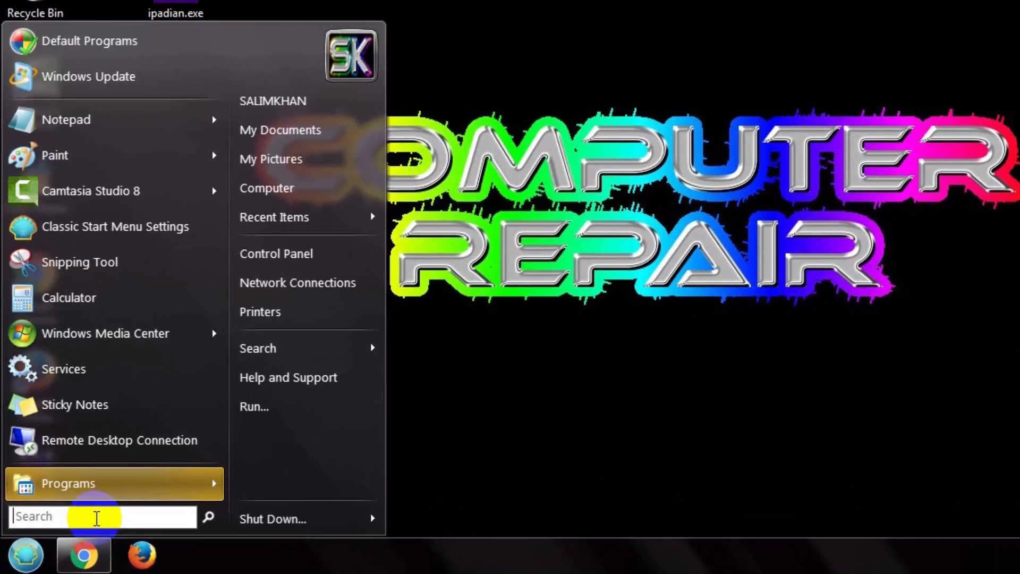
{"action": "type", "text": "i"}
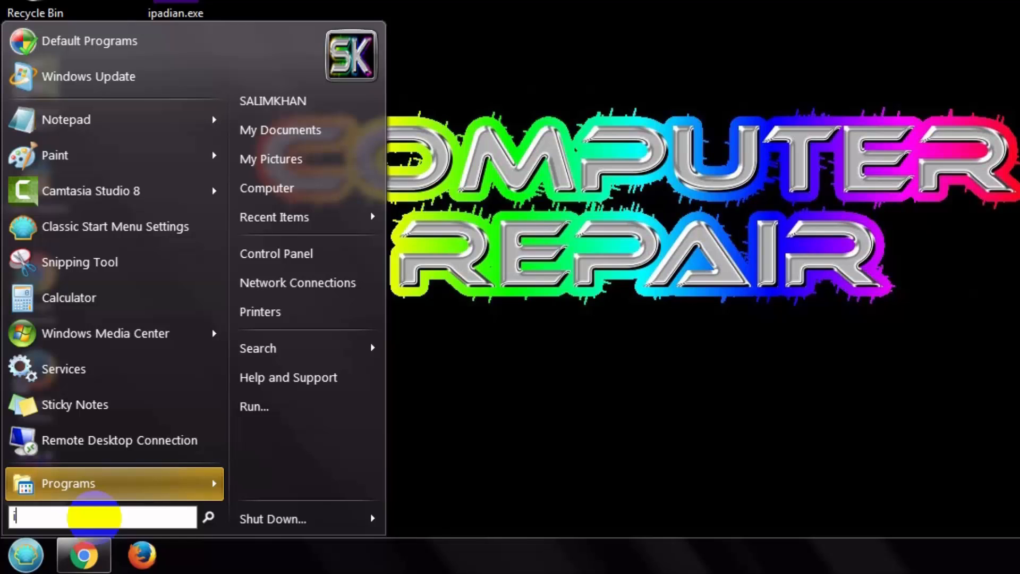
{"action": "type", "text": "padian"}
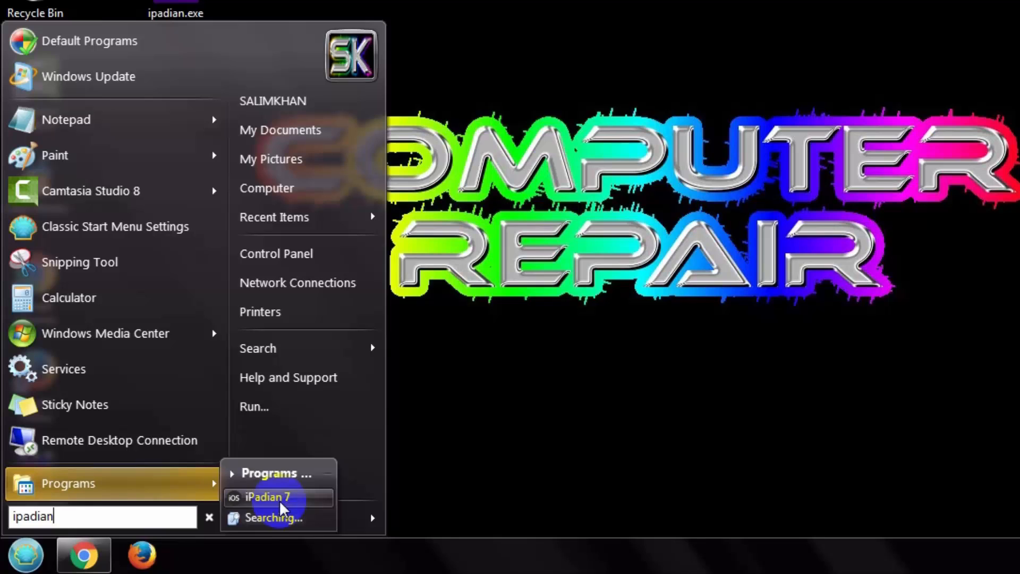
{"action": "left_click", "coordinate": [271, 496]}
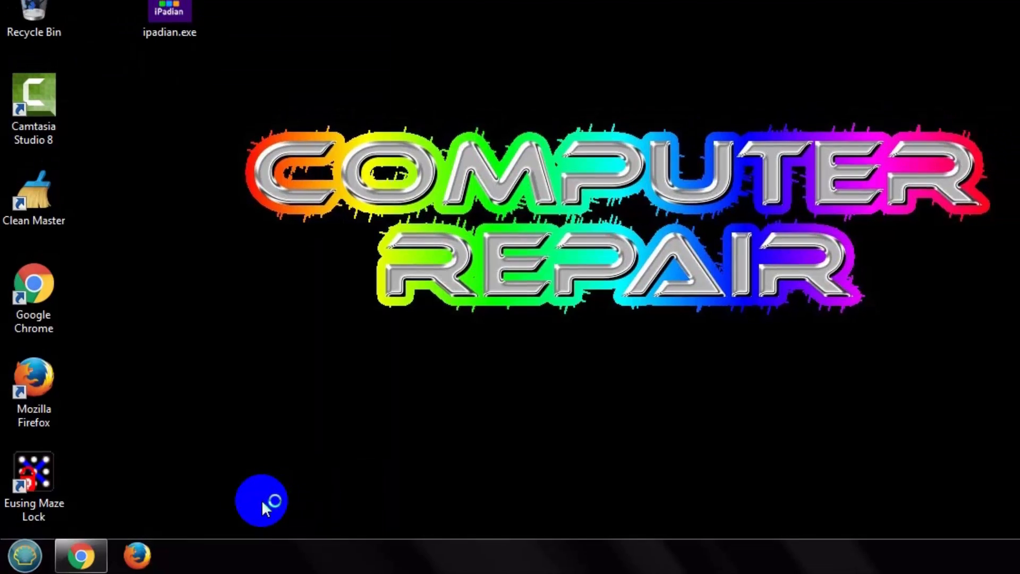
Let iPadian load to its iOS home screen with Browser, Mail, Music, Settings and Photos.
{"action": "double_click", "coordinate": [169, 11]}
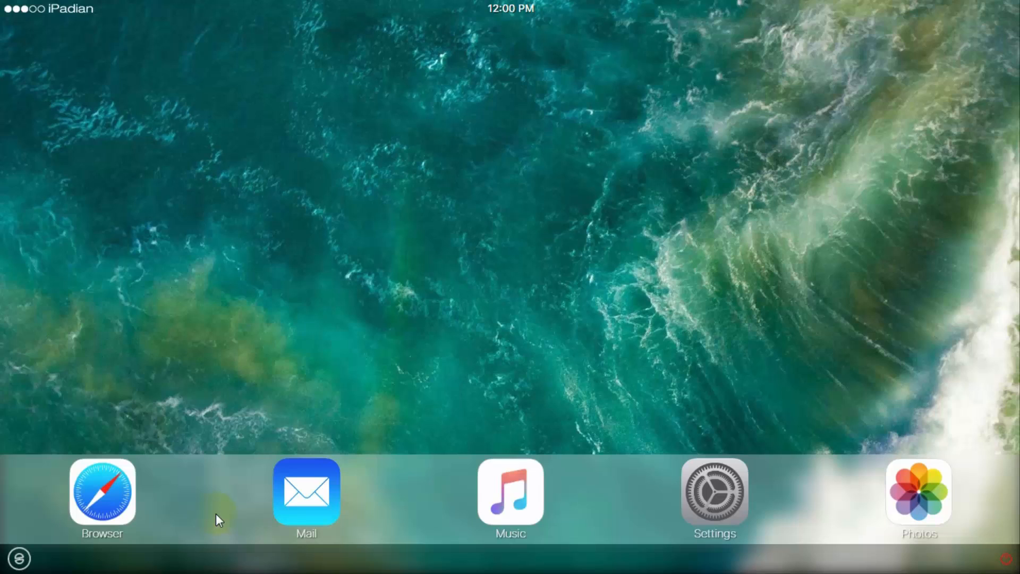